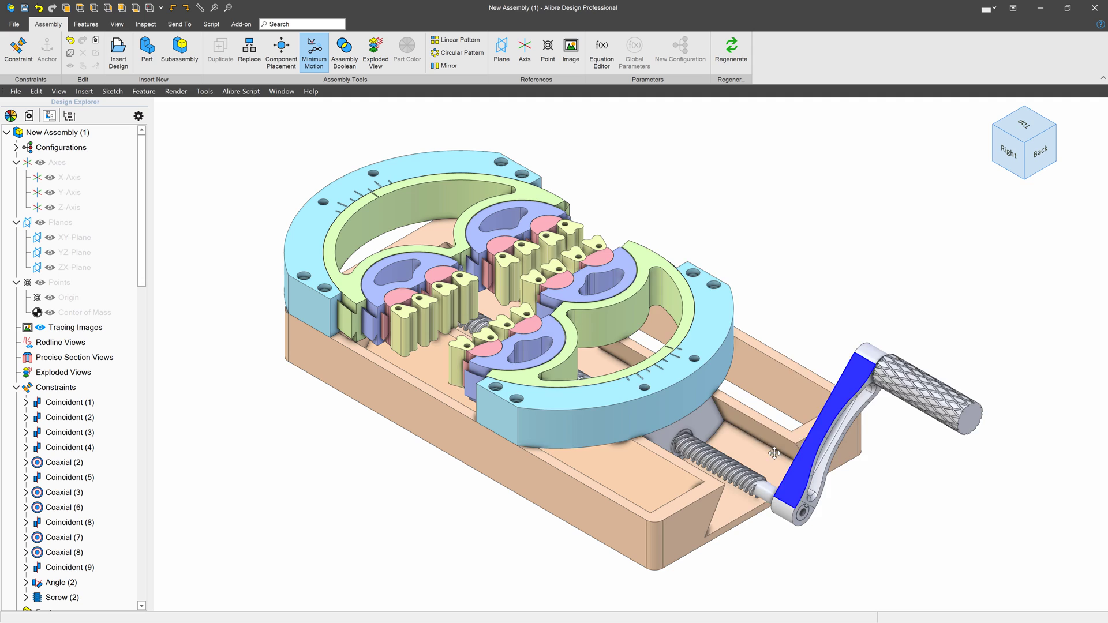
Step: Launch the Everyone Loves a Slinky example script so its parameter dialog appears
right_click(67, 387)
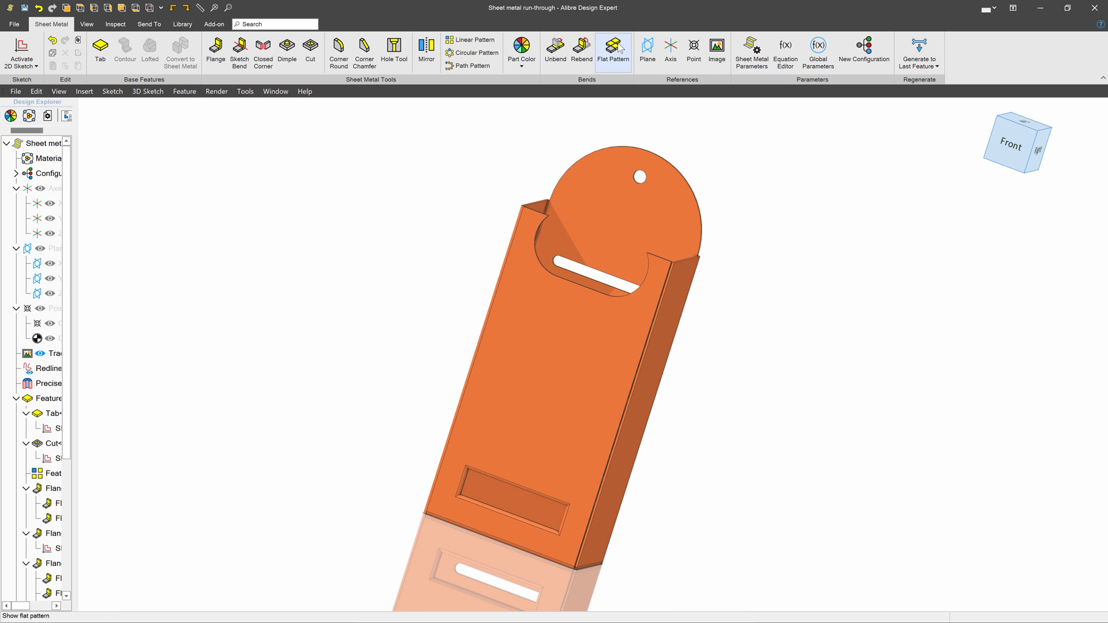
click(612, 49)
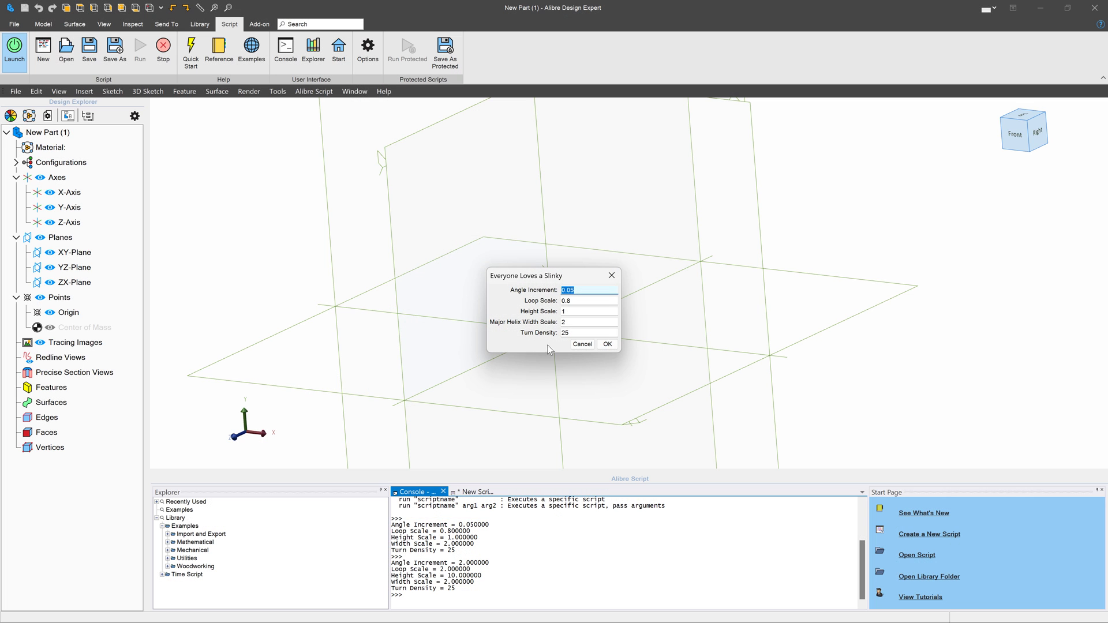
Step: Accept the Slinky parameters to generate the helical path, then start a 2D sketch on Plane<1>
click(606, 344)
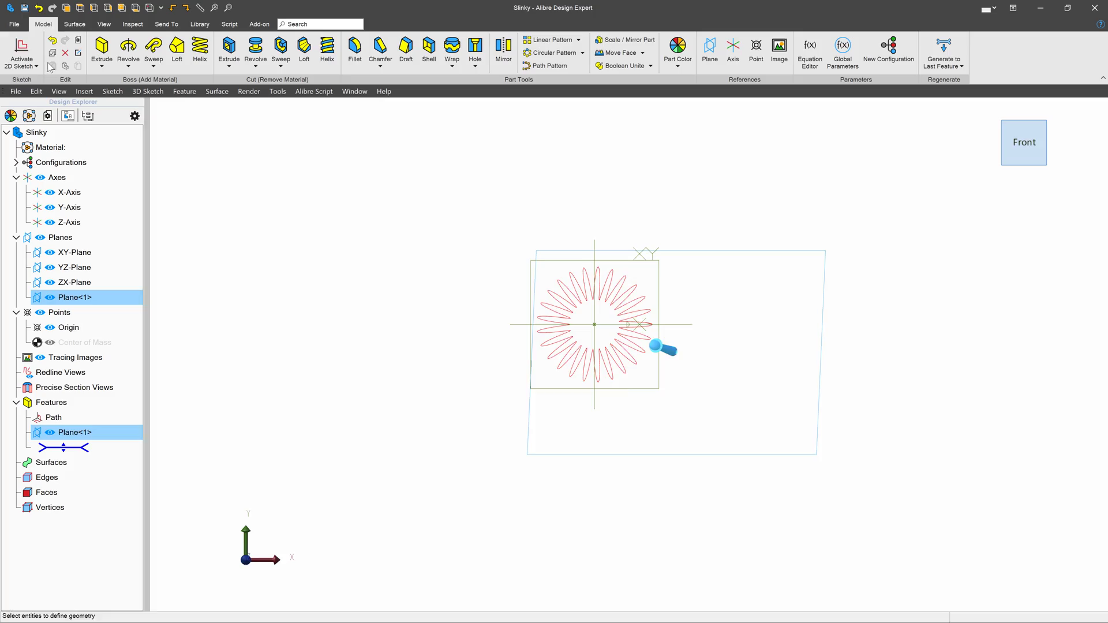
click(21, 53)
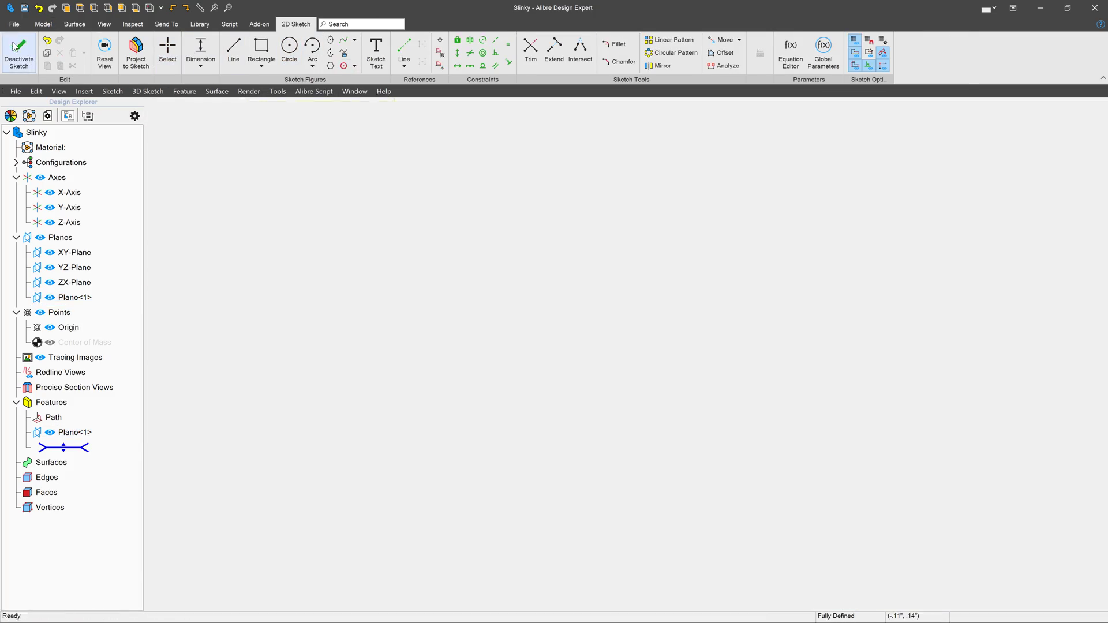
click(19, 52)
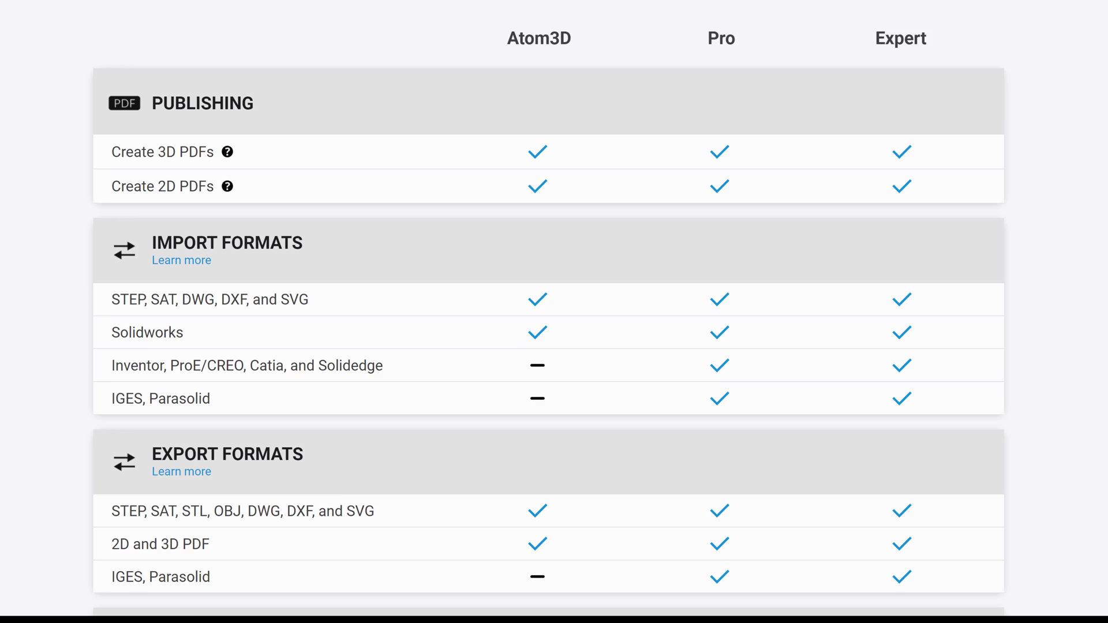
Step: Scroll through the Atom3D, Pro and Expert comparison: sketching, assembly, drawings, scripting, sheet metal, complexity management
scroll(down, 3)
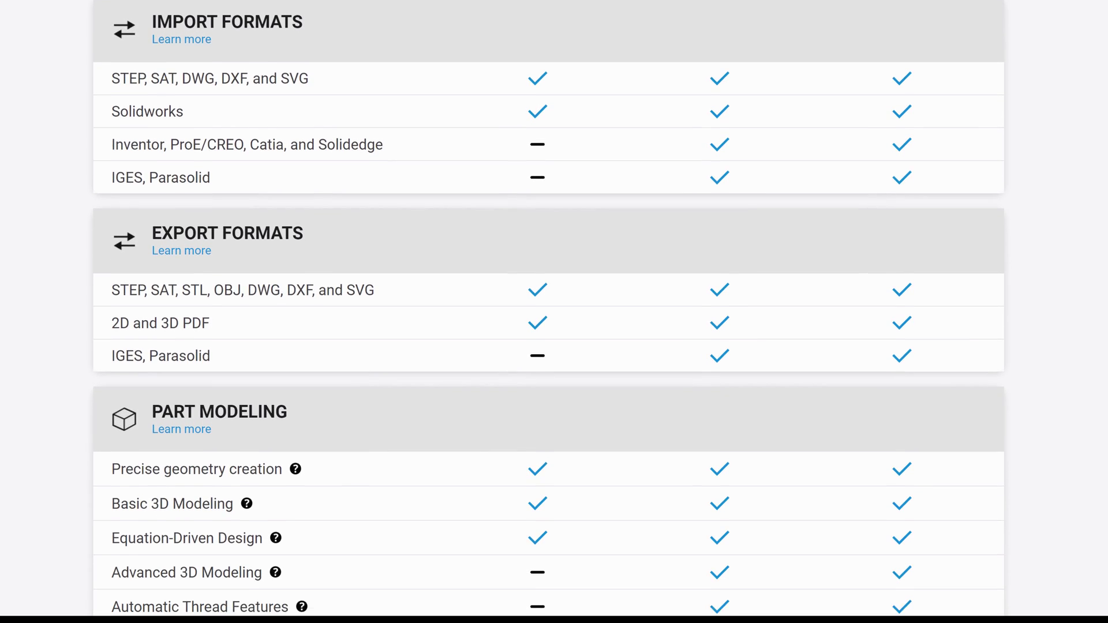
scroll(down, 3)
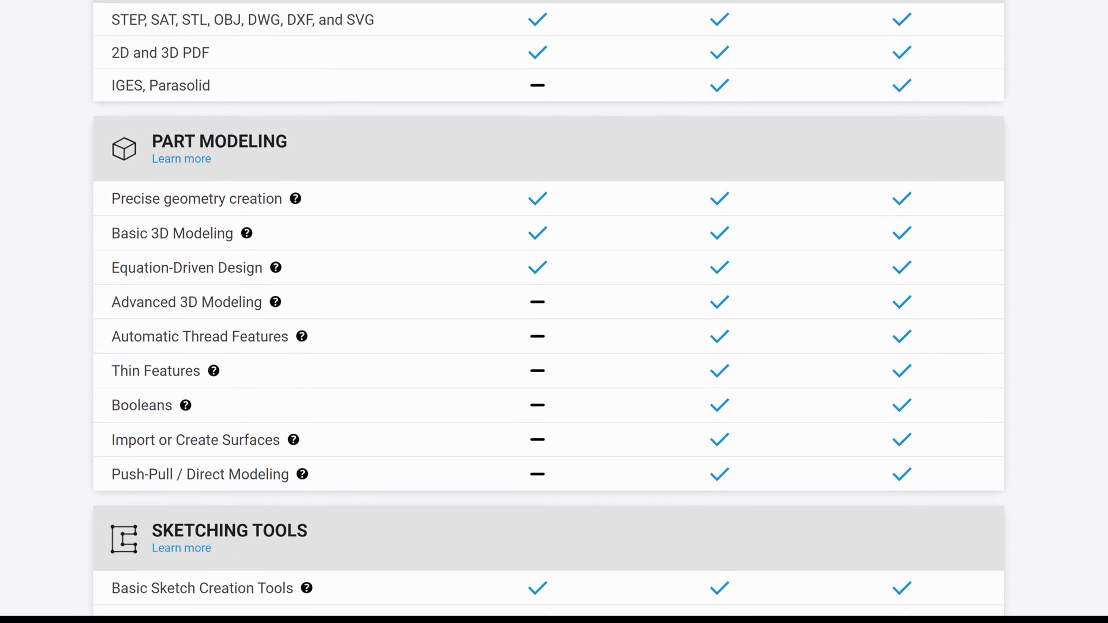
scroll(down, 3)
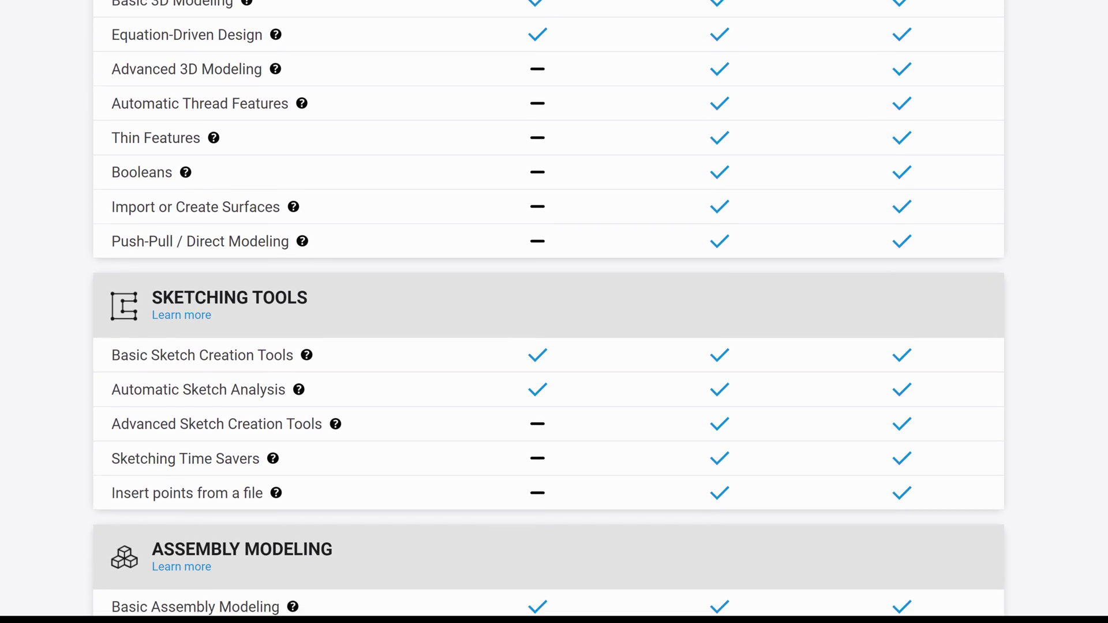
scroll(down, 3)
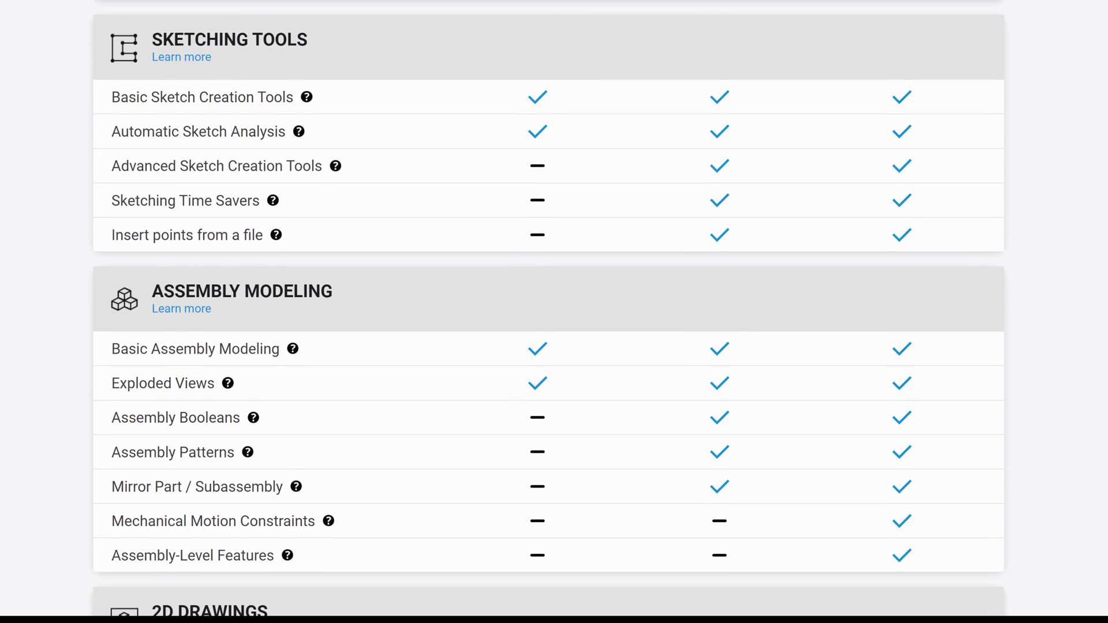
scroll(down, 3)
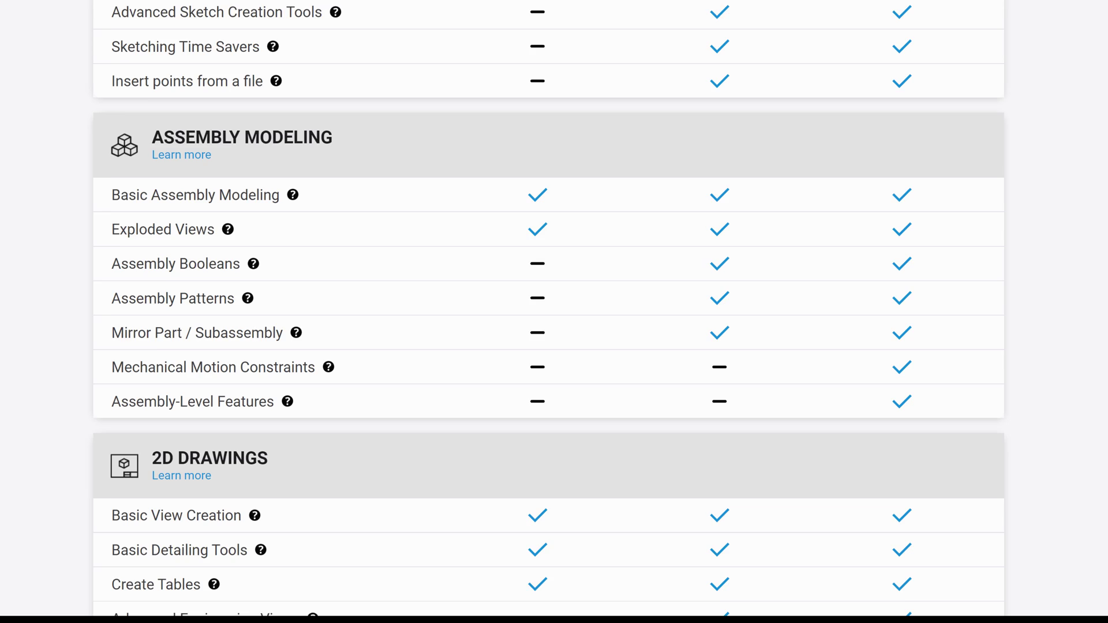
scroll(down, 3)
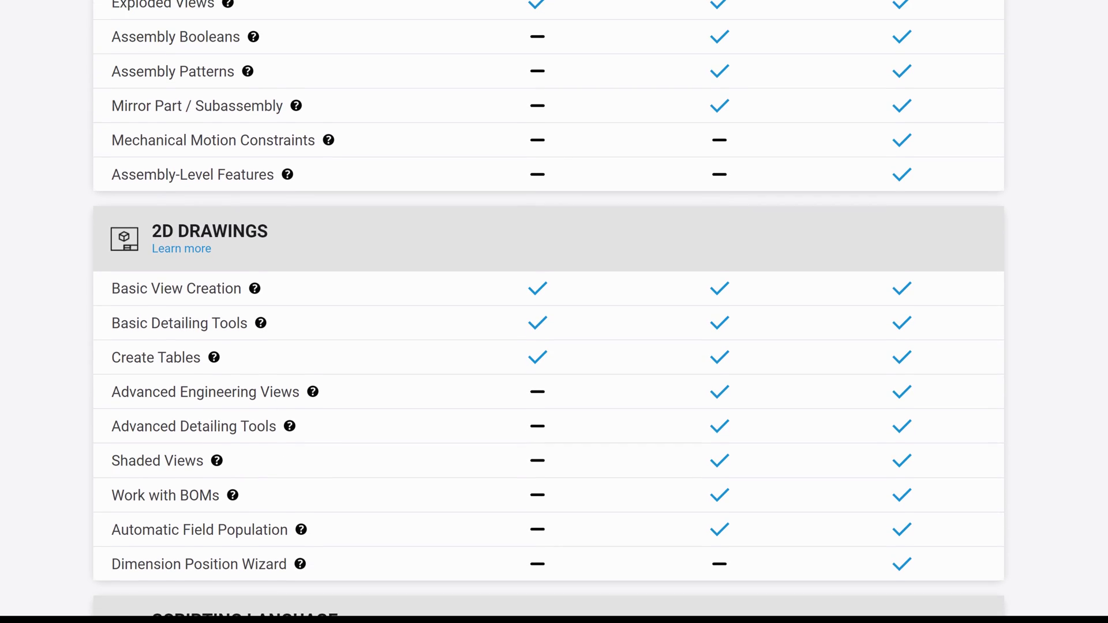
scroll(down, 3)
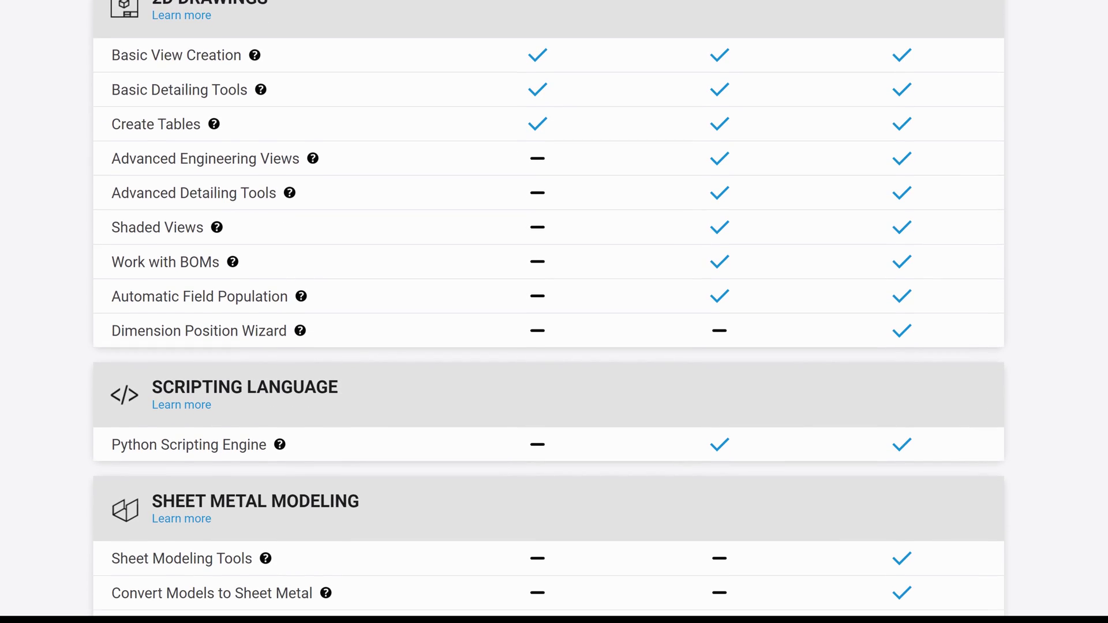
scroll(down, 3)
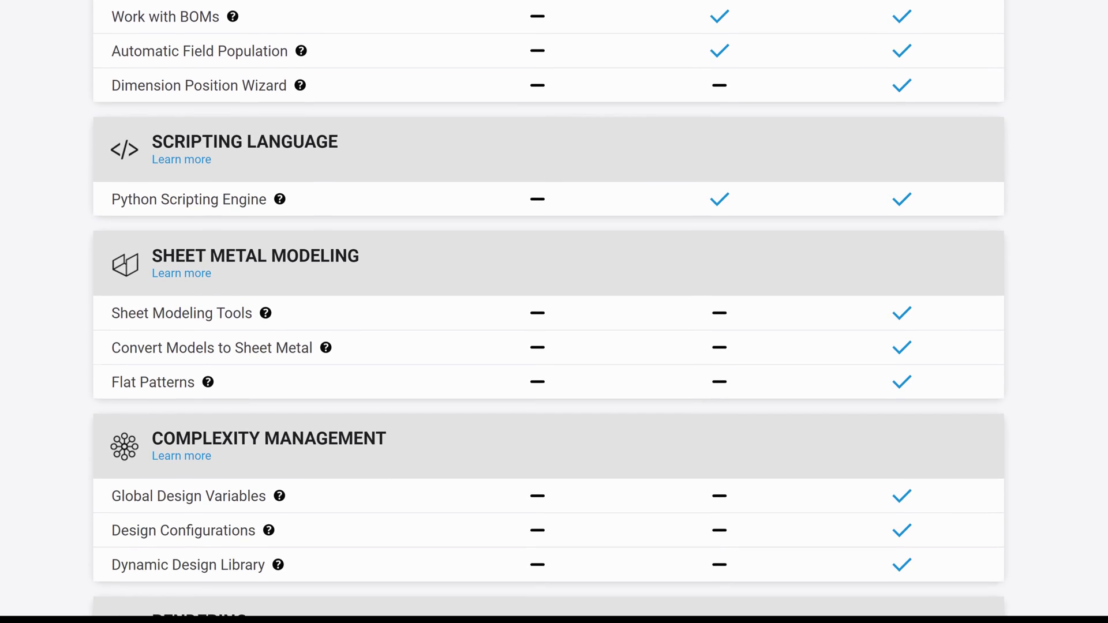
scroll(down, 3)
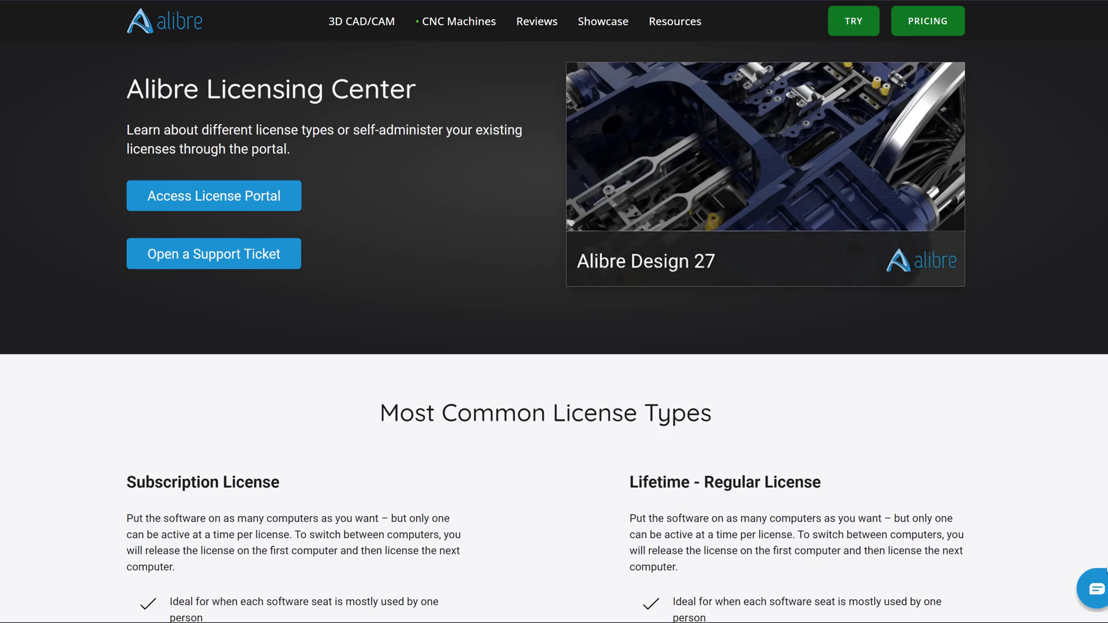
Step: Scroll the Licensing Center page through subscription, lifetime, offline and network license types
scroll(down, 3)
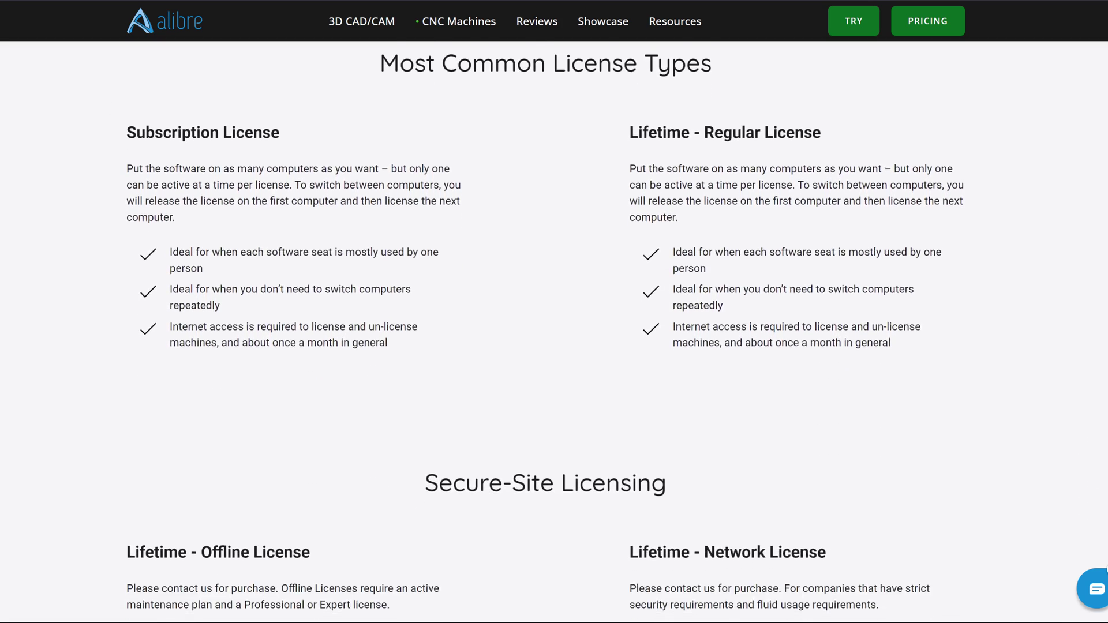
scroll(down, 3)
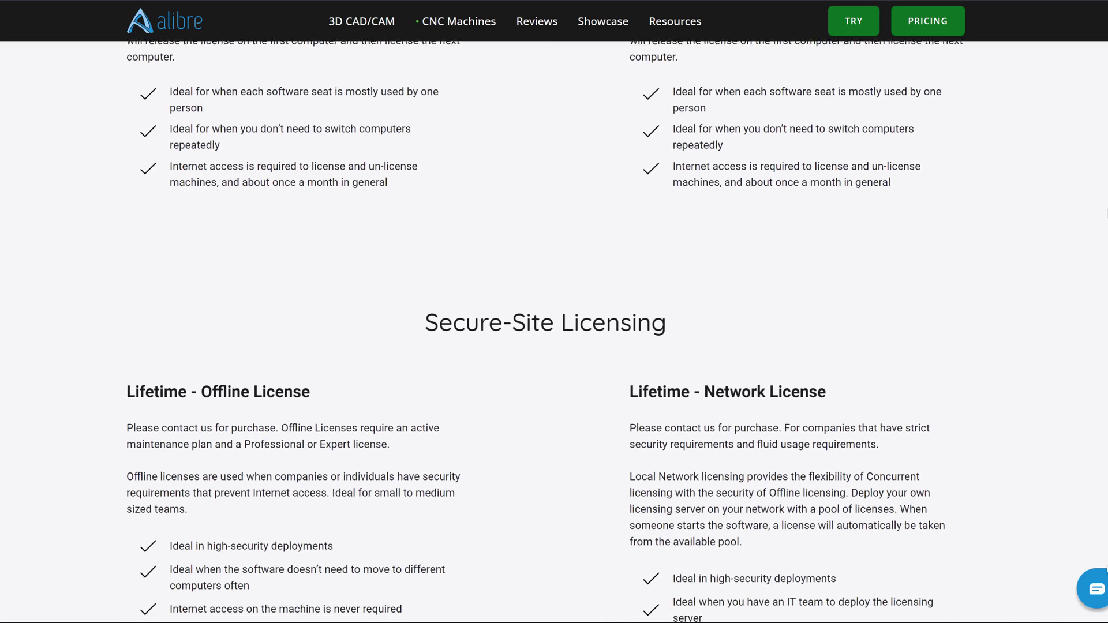
scroll(down, 3)
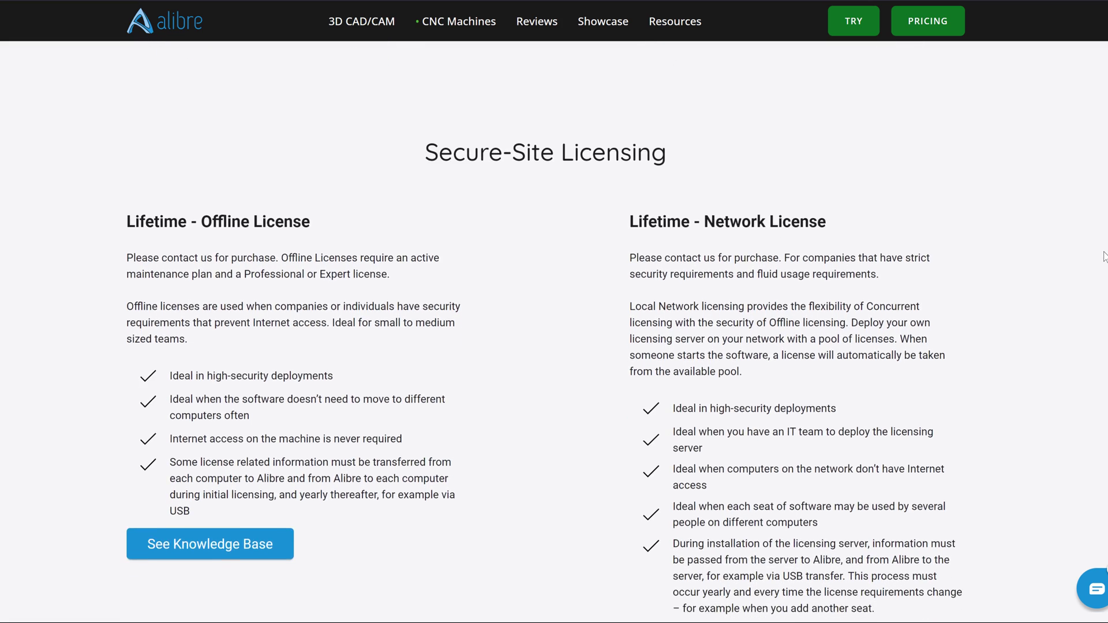
scroll(down, 3)
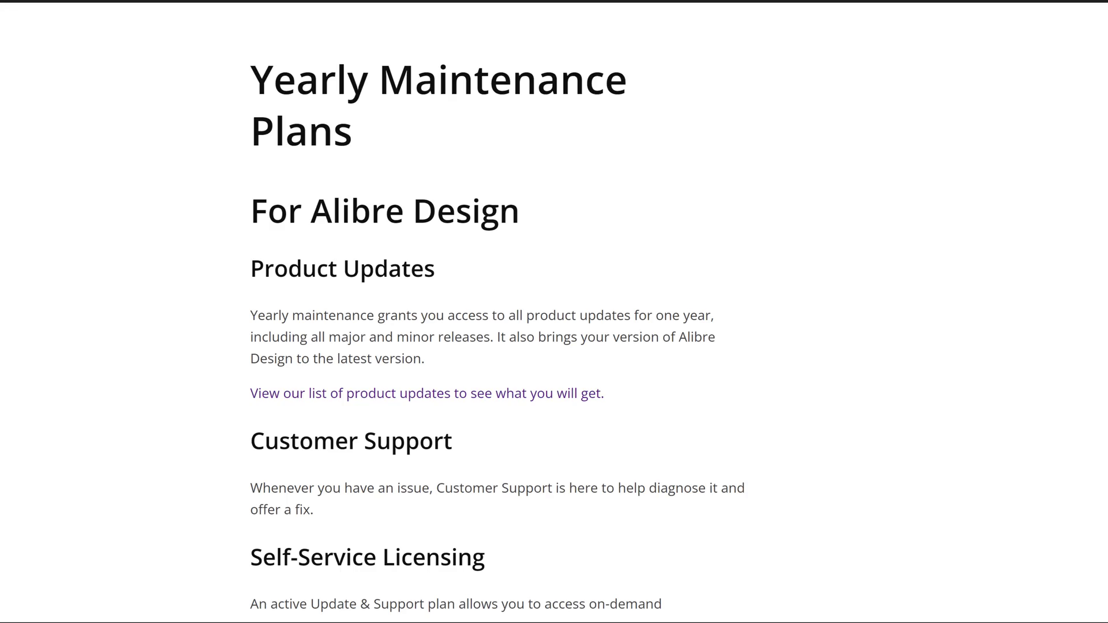
scroll(down, 3)
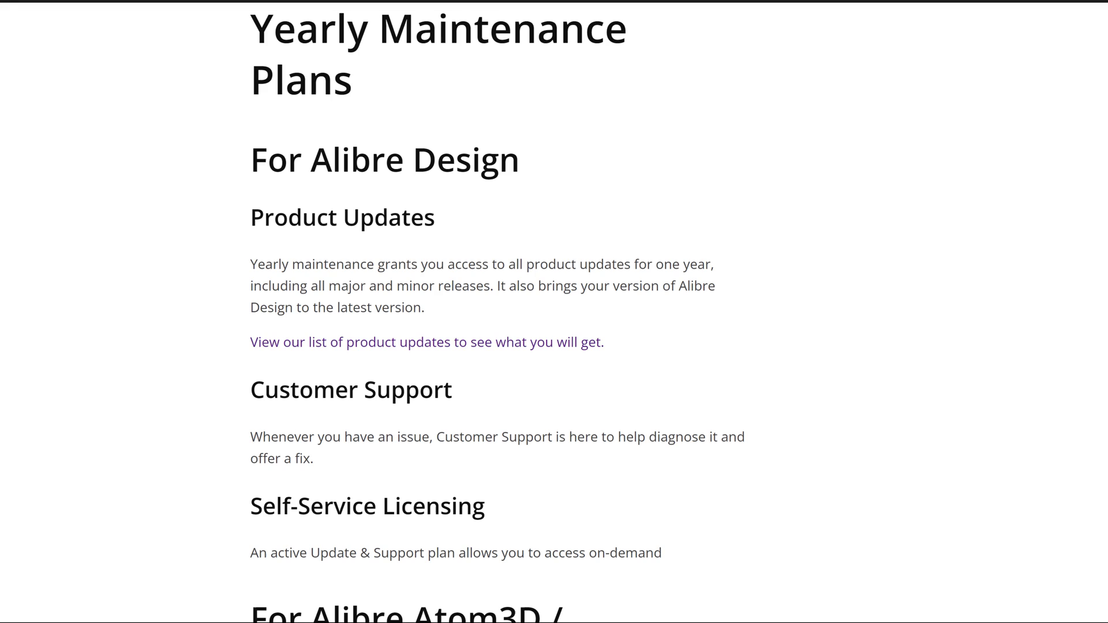
scroll(down, 3)
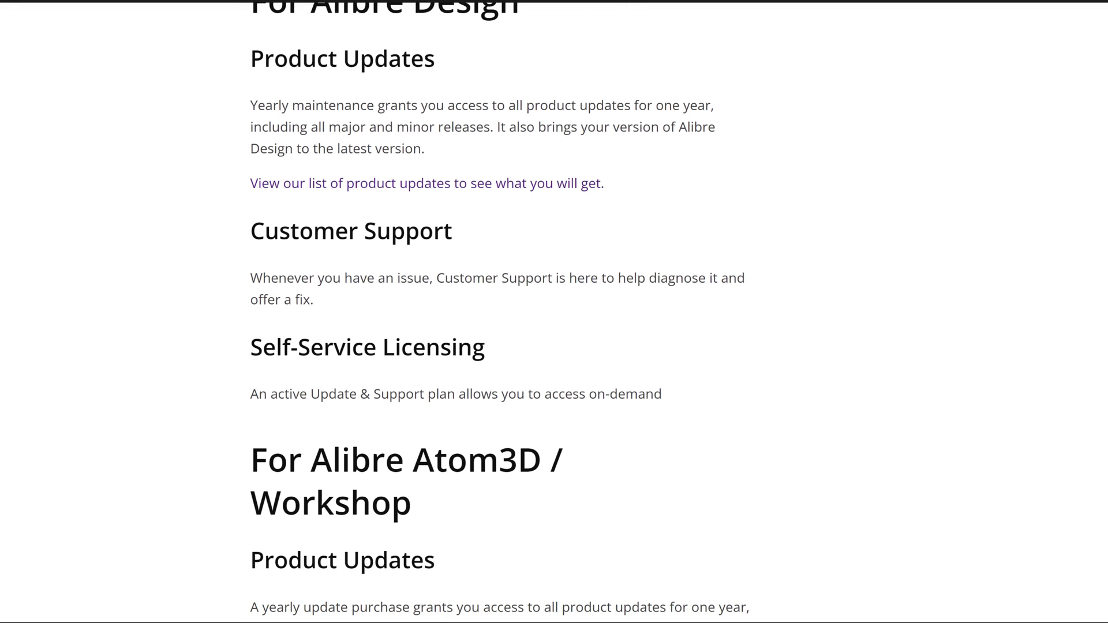
scroll(down, 3)
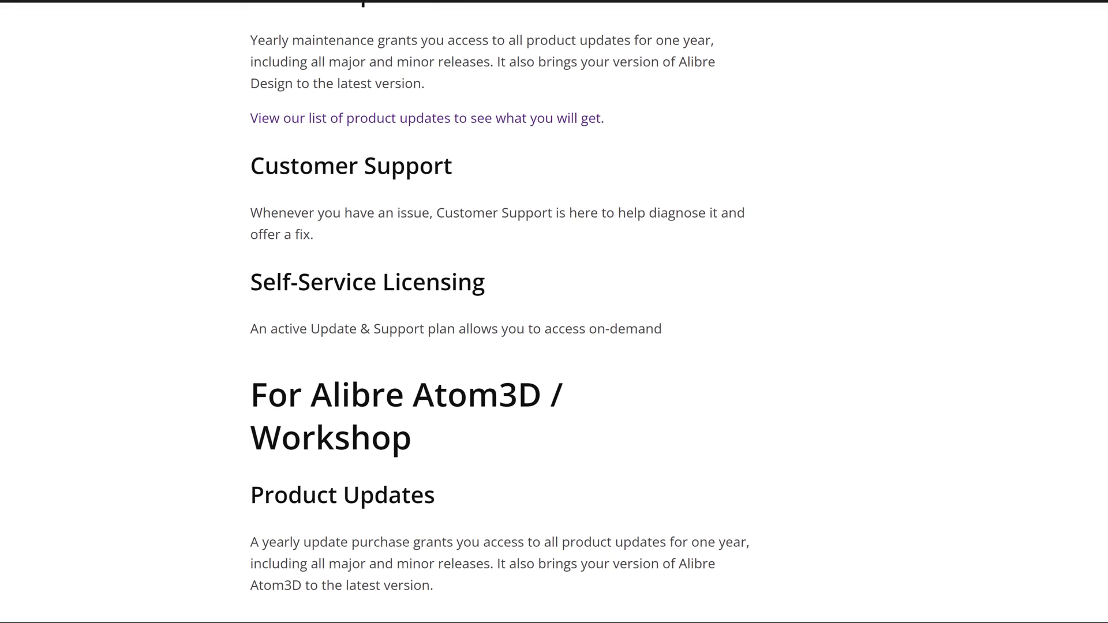
scroll(down, 3)
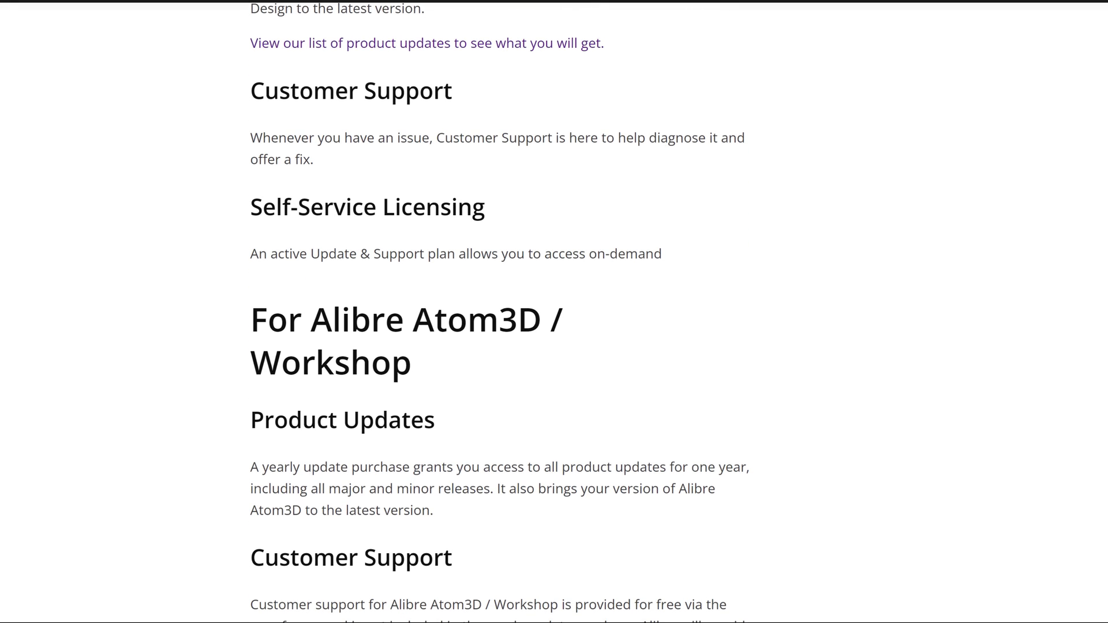
scroll(down, 3)
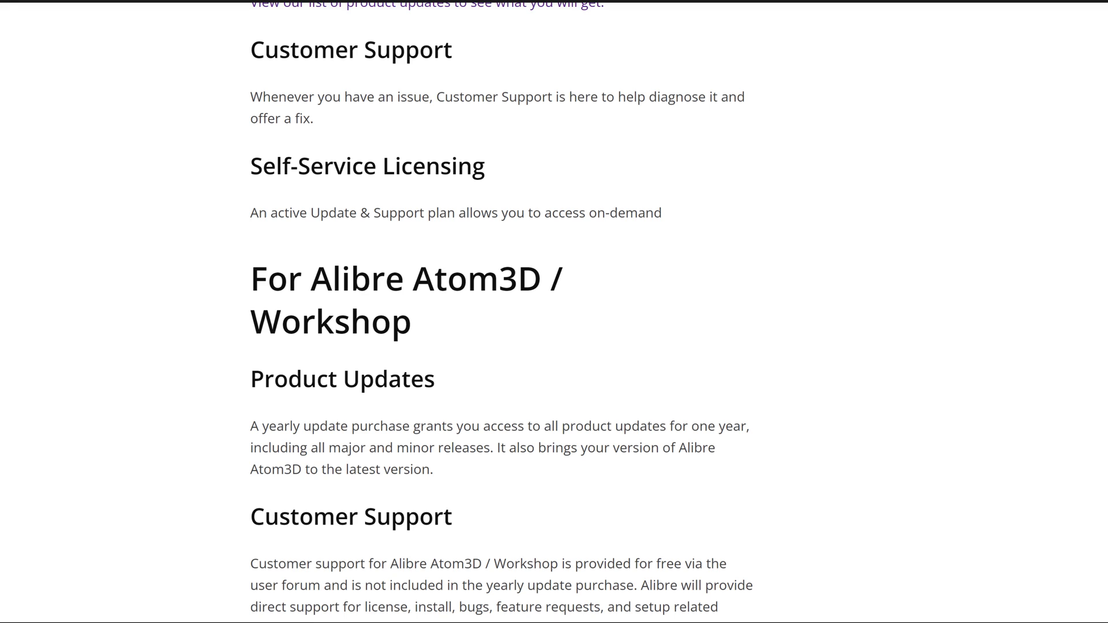
scroll(down, 3)
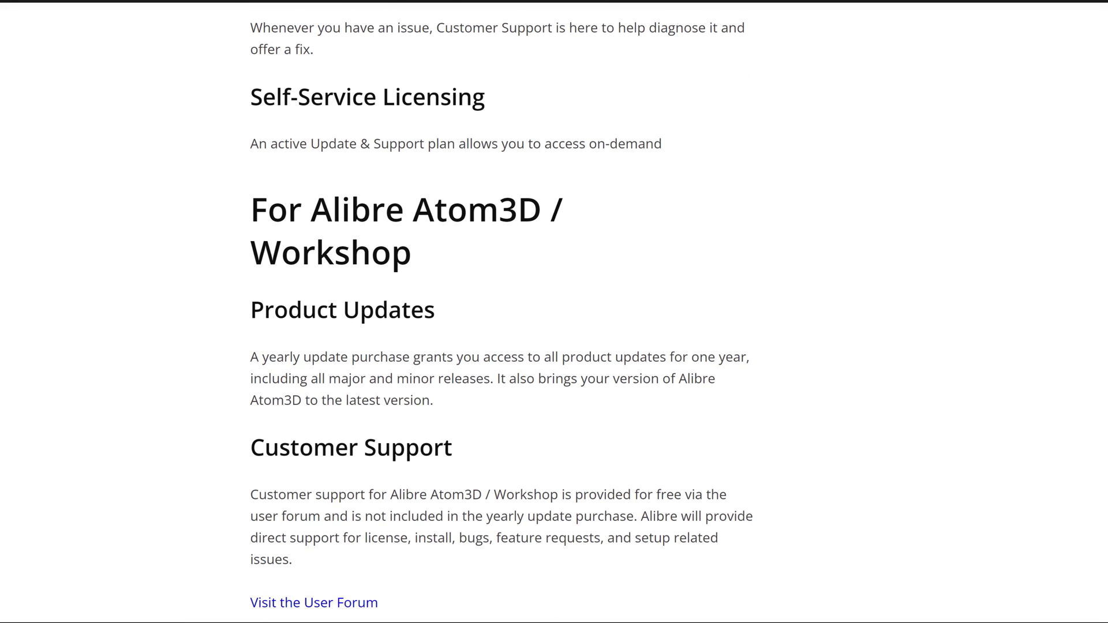
scroll(down, 3)
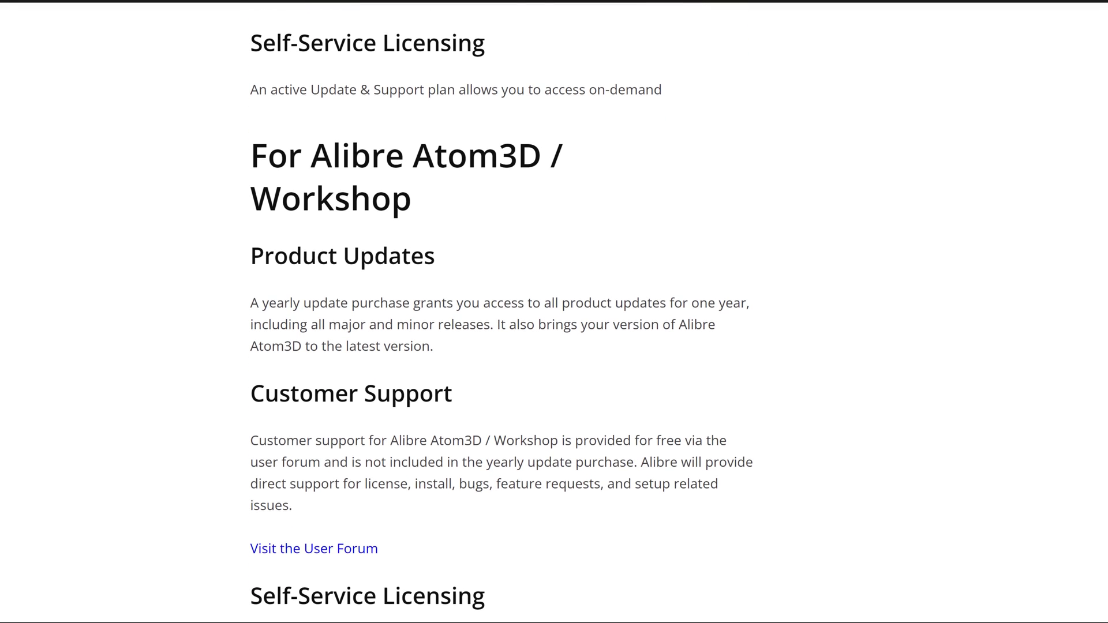
scroll(down, 3)
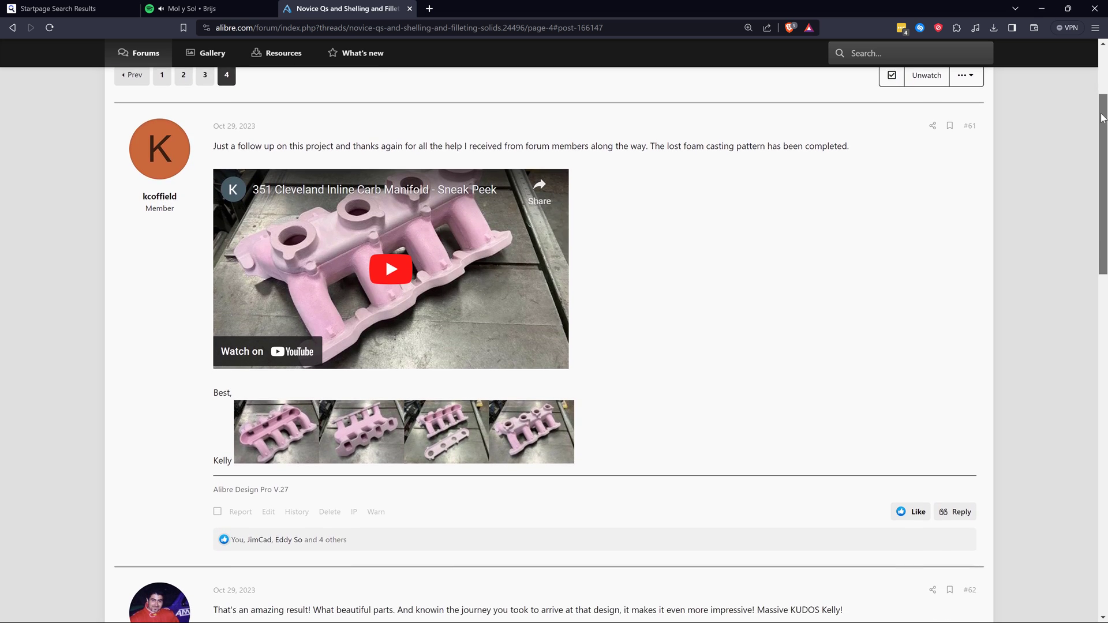
scroll(down, 3)
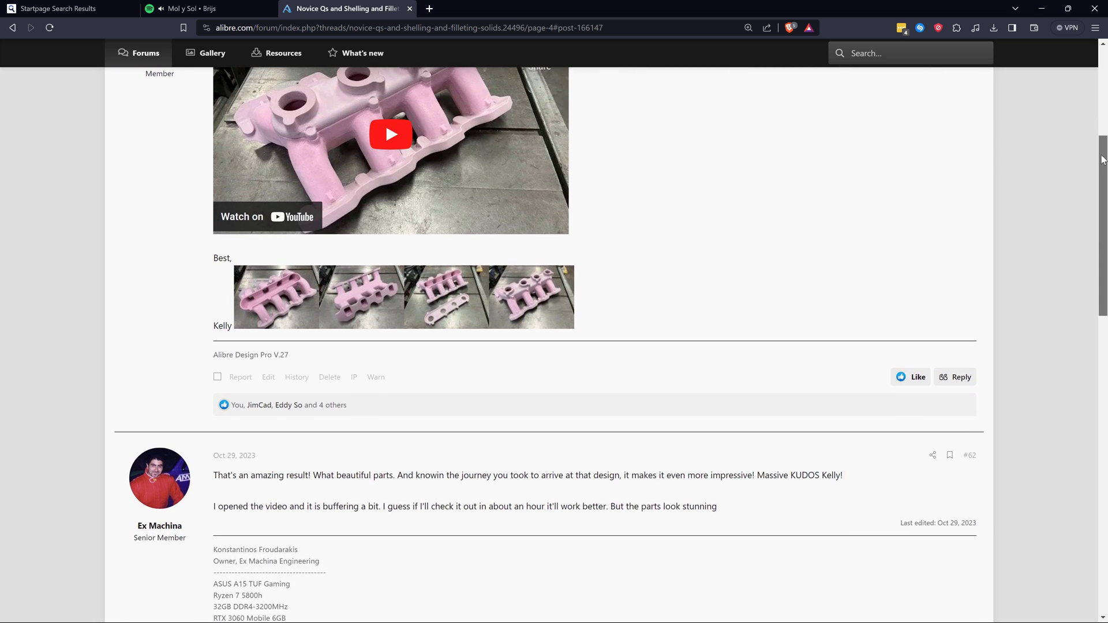
scroll(down, 3)
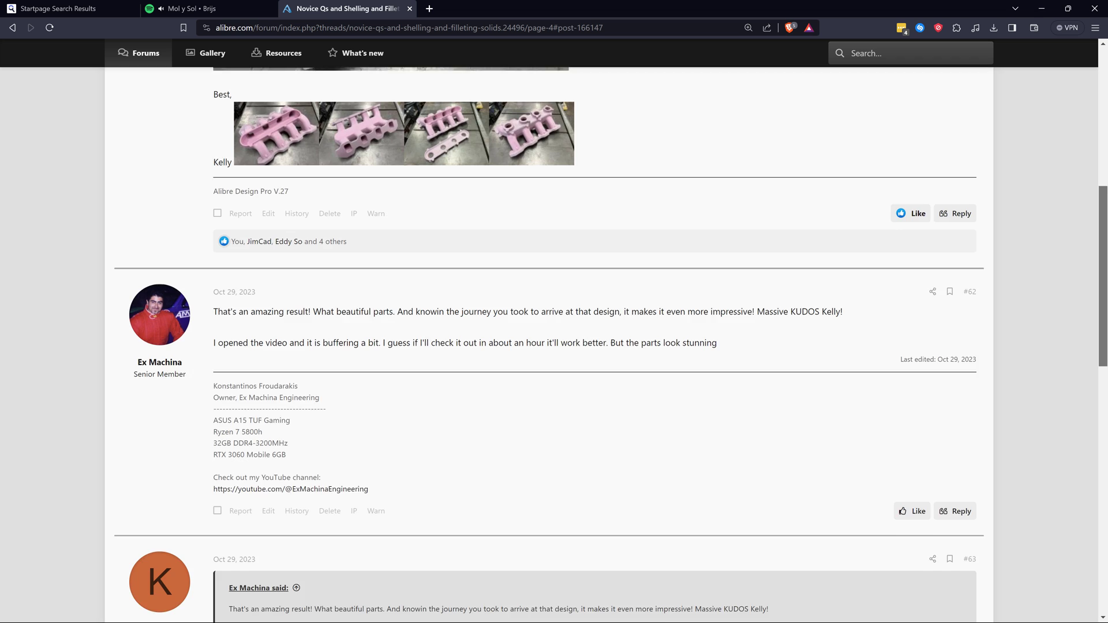
scroll(down, 3)
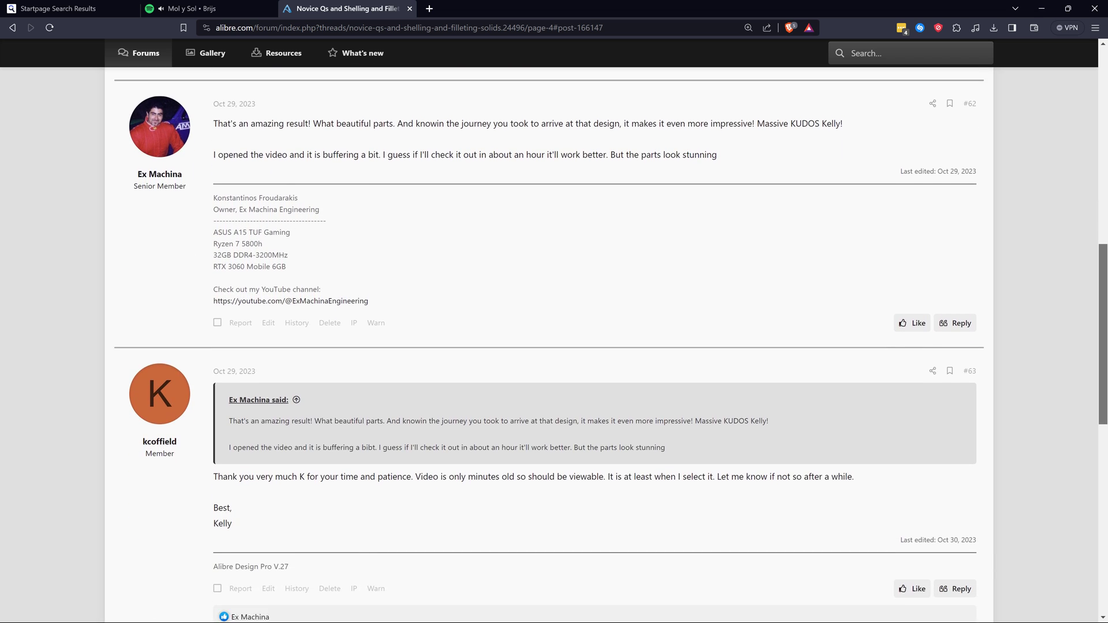
scroll(down, 3)
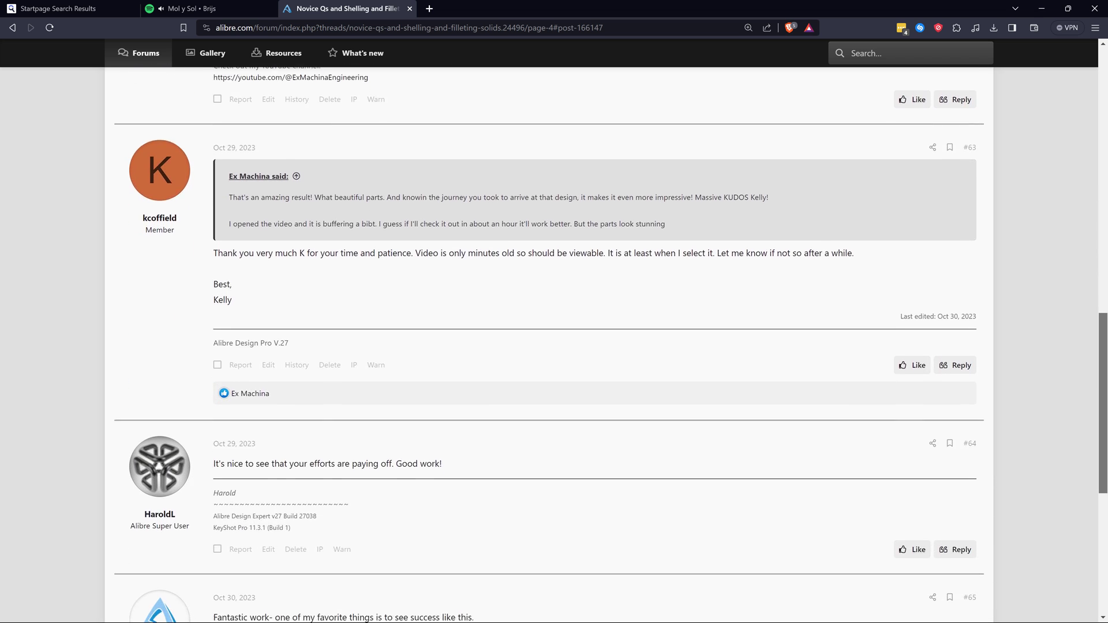